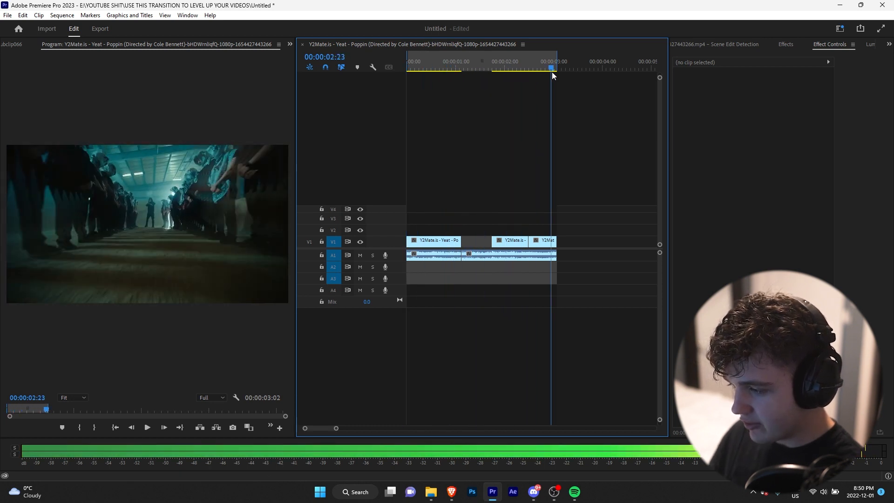
# - Drop two-frame scene-detected clips from the Scene Edit Detection bin onto V1 between the main shots
pyautogui.click(537, 68)
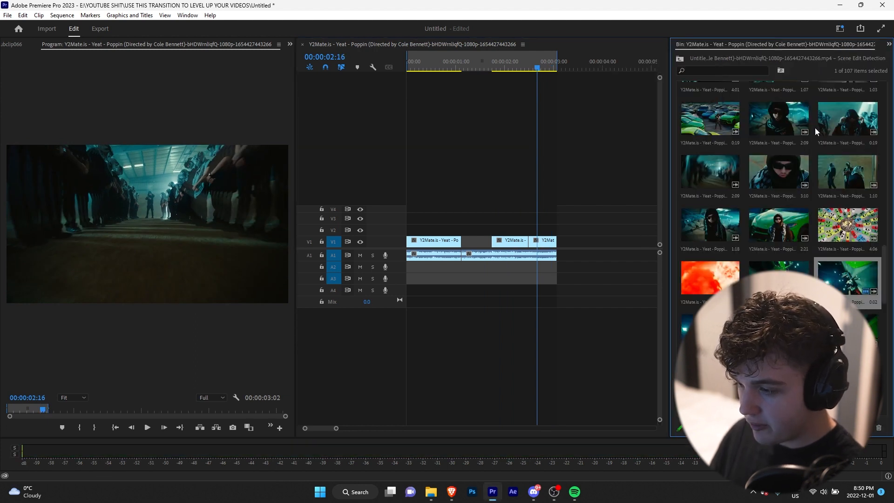
pyautogui.scroll(-3)
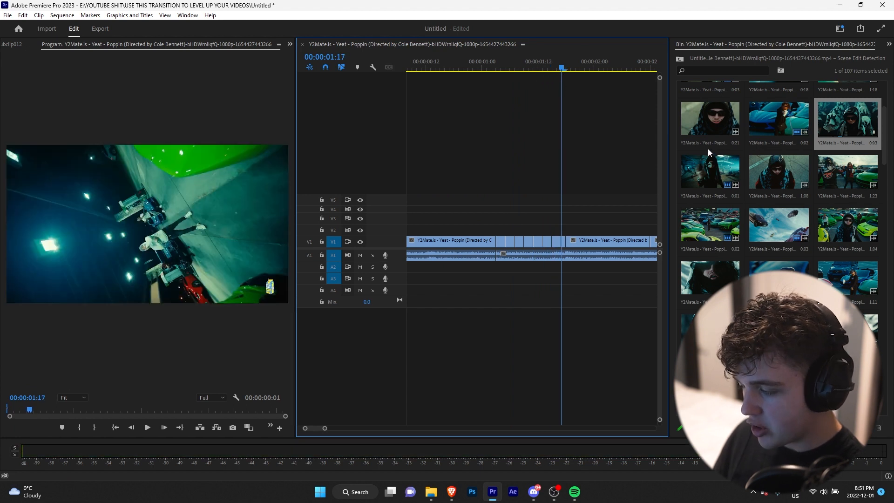
pyautogui.click(514, 67)
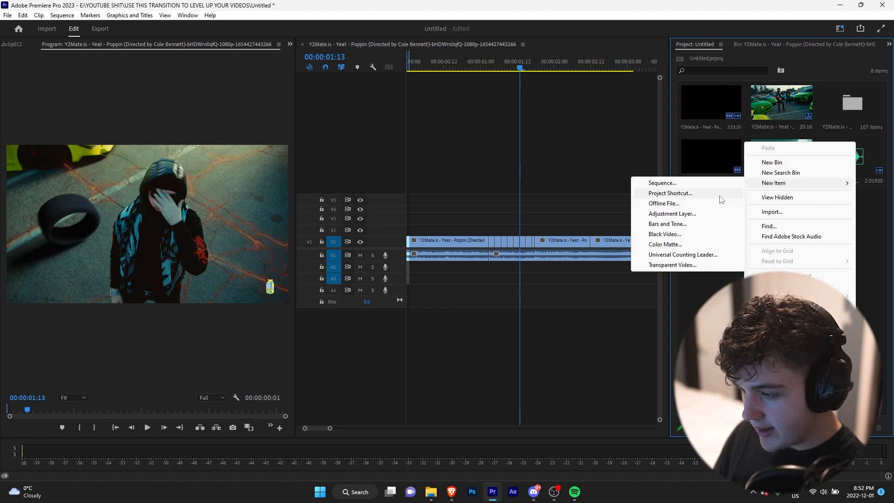
# - Create a new adjustment layer on V2 over the flash clips and add Lens Distortion to it
pyautogui.click(671, 213)
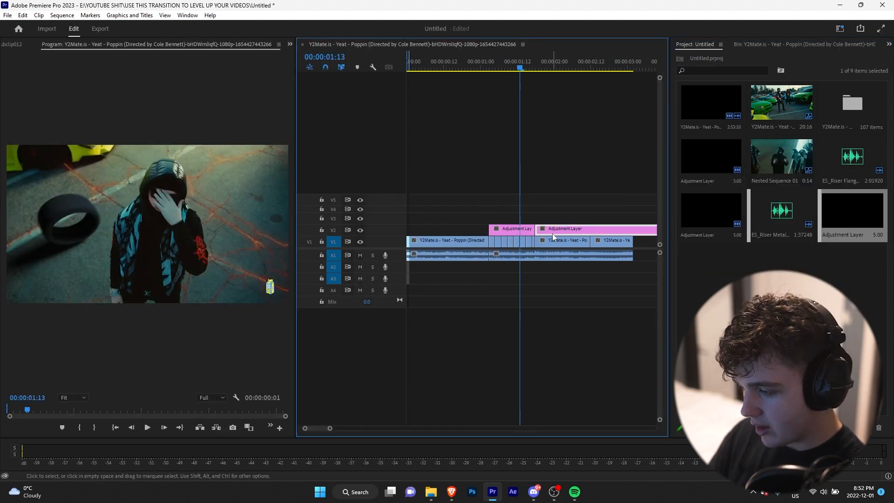
pyautogui.click(720, 45)
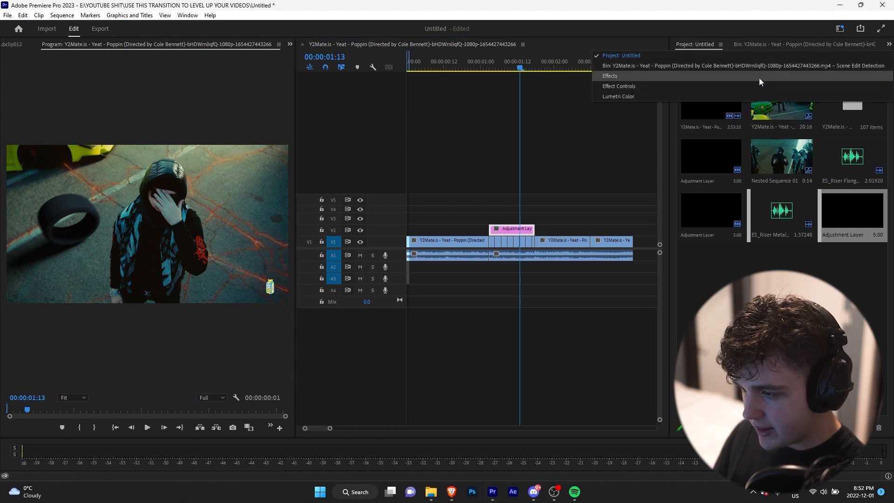
pyautogui.click(609, 76)
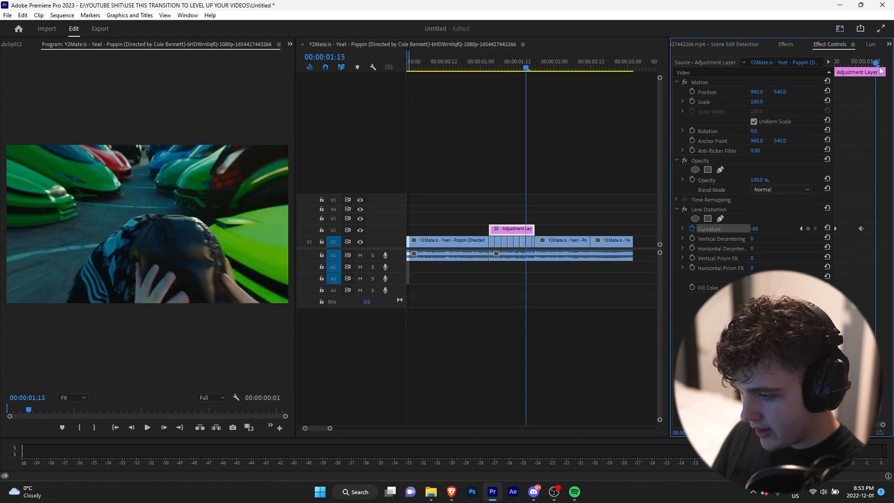
# - Keyframe Lens Distortion Curvature from -60 back to 0 and change the keyframe interpolation
pyautogui.click(827, 229)
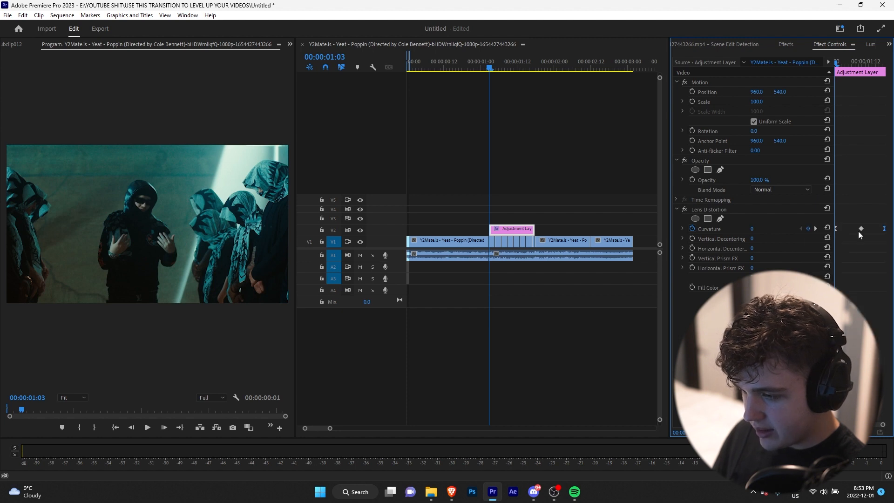
pyautogui.rightClick(859, 228)
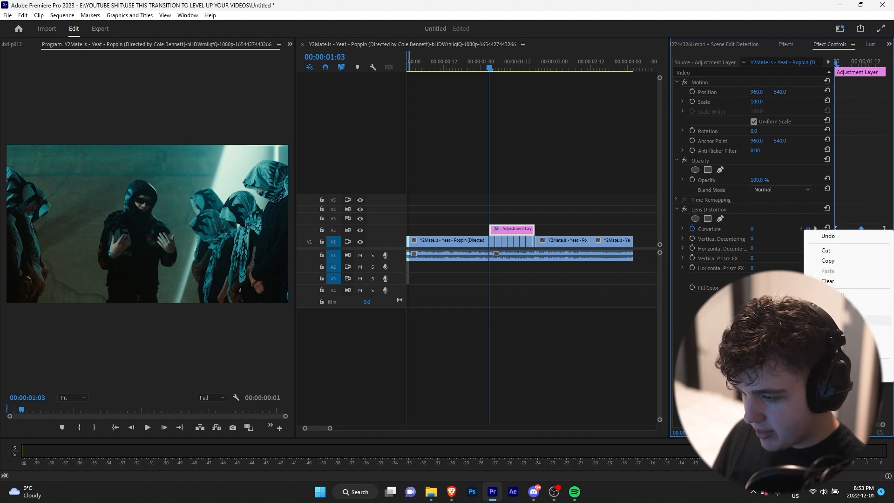
pyautogui.click(146, 427)
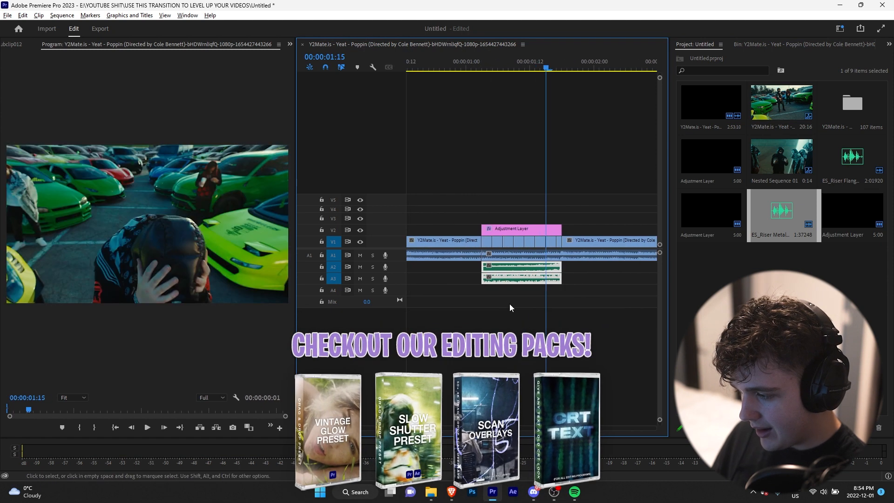
# - Add default crossfades to both ends of the ES_Riser clip and lower its gain
pyautogui.rightClick(481, 252)
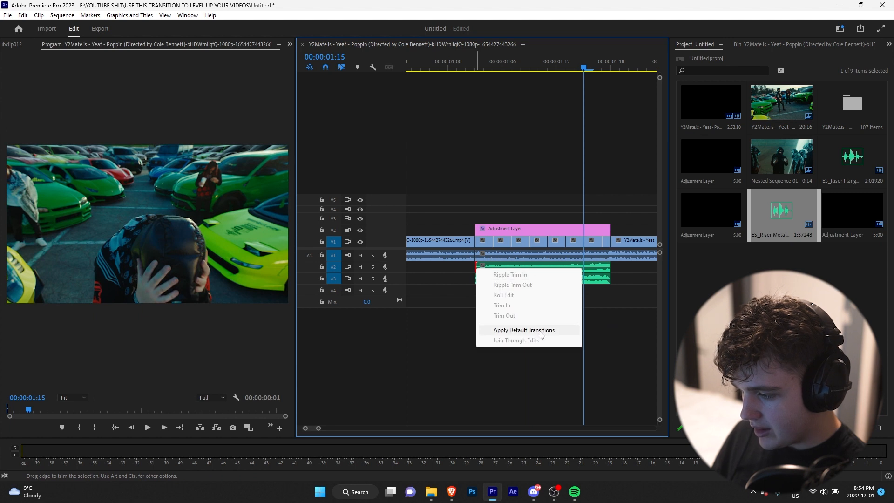
pyautogui.click(523, 329)
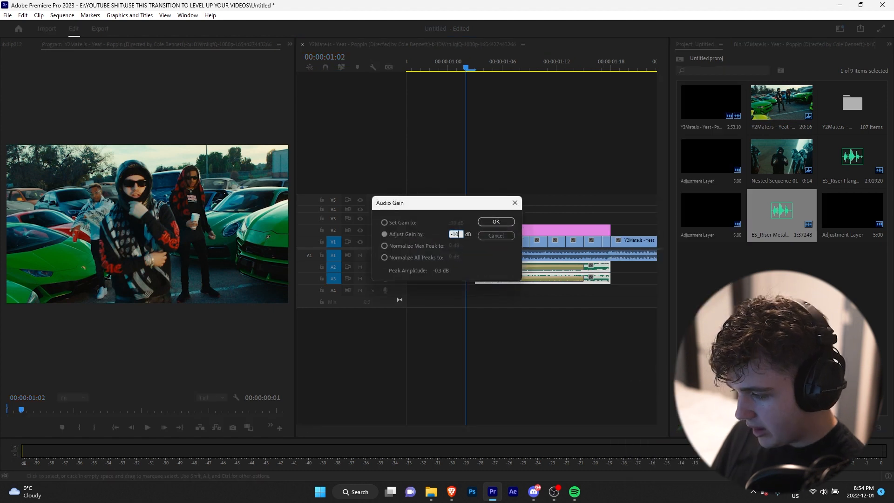
pyautogui.click(494, 222)
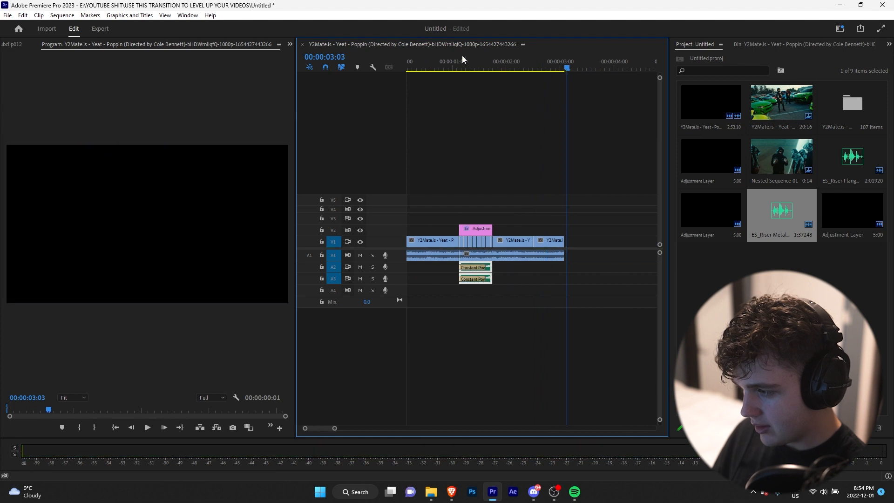
# - Scrub the playhead into the flash section and preview it from its start
pyautogui.click(472, 68)
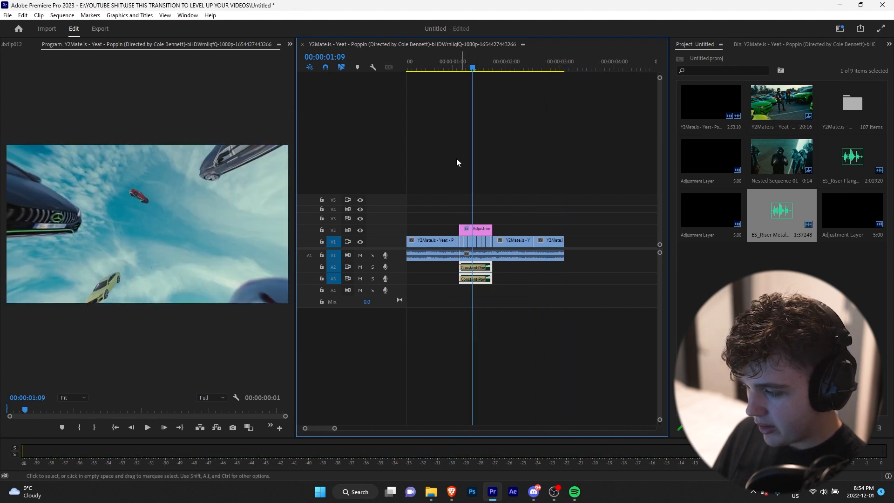
pyautogui.click(460, 68)
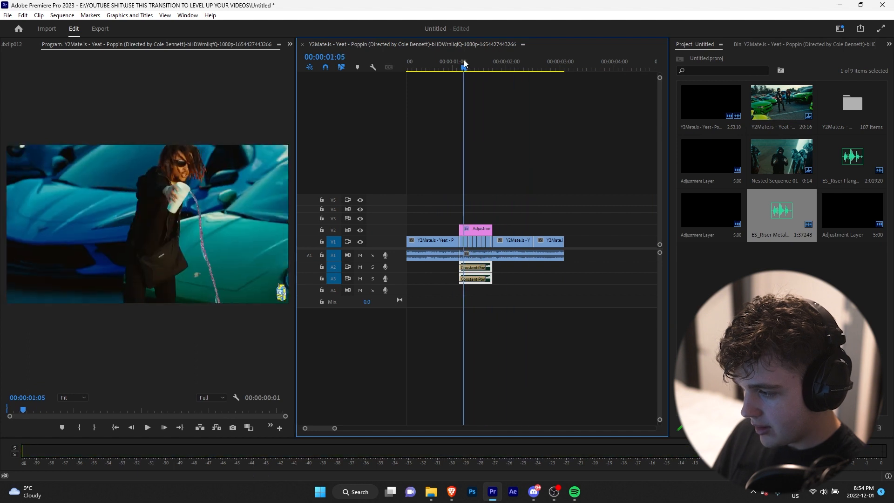
pyautogui.click(146, 426)
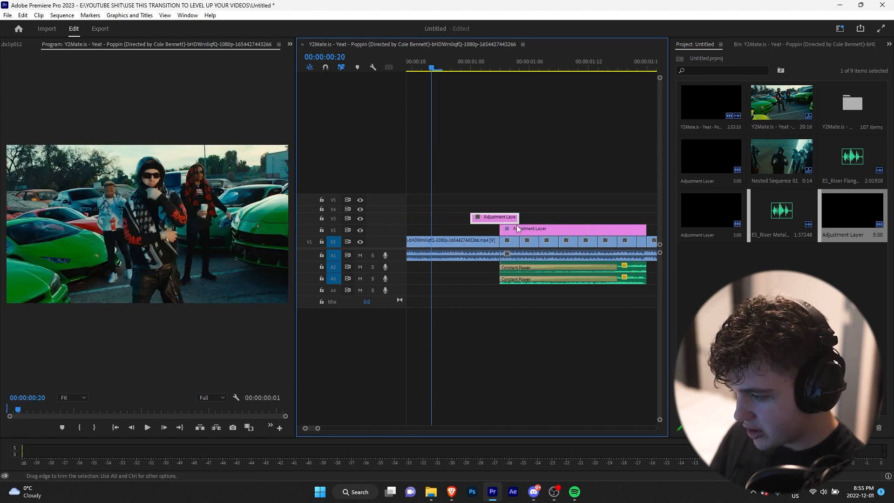
# - Drag Shake and Hit presets from Fast Movement FX V2 onto the short adjustment layers at the cuts and preview
pyautogui.click(838, 43)
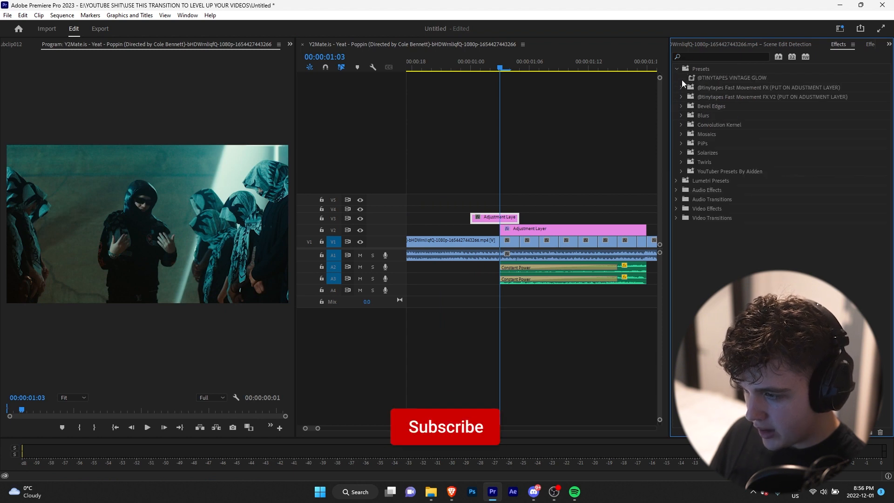
pyautogui.click(682, 96)
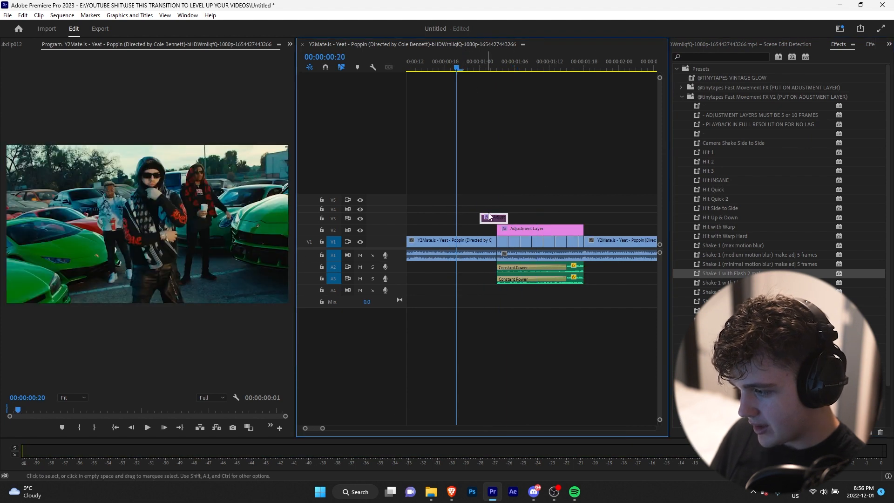
pyautogui.click(147, 428)
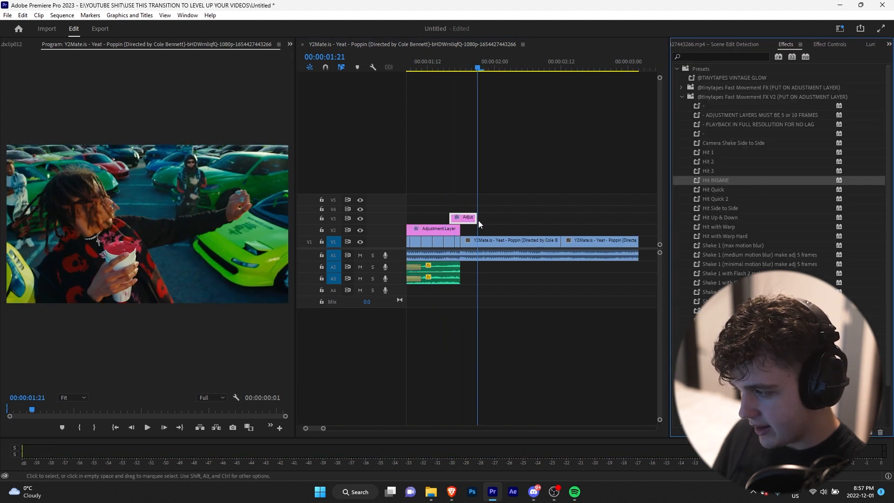
pyautogui.click(146, 427)
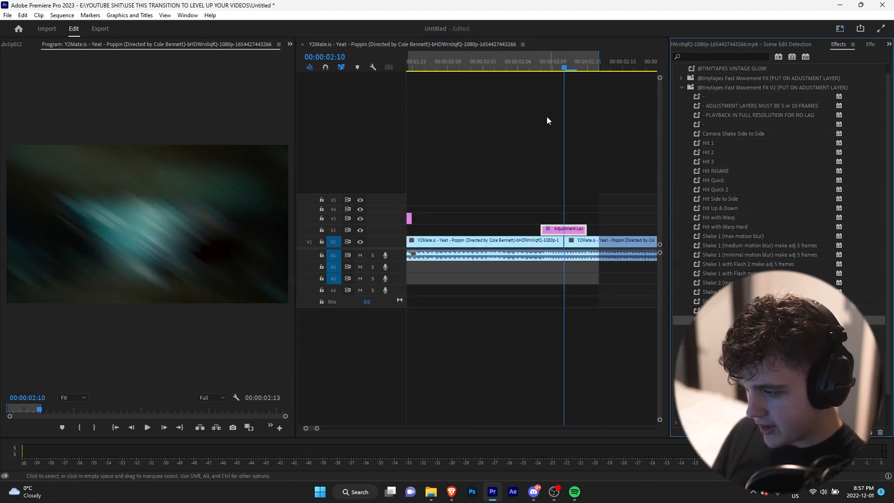
pyautogui.click(852, 45)
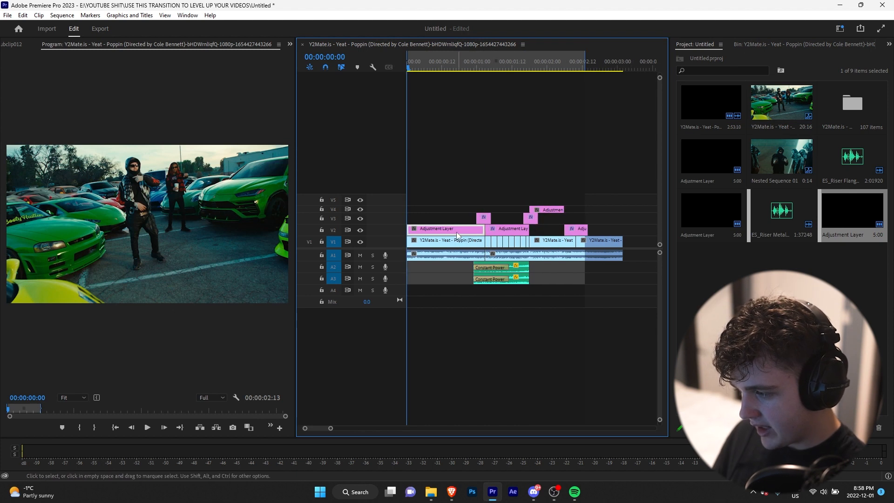
# - Add Transform to the adjustment layers and keyframe a zoom-in on Scale and Position
pyautogui.click(719, 44)
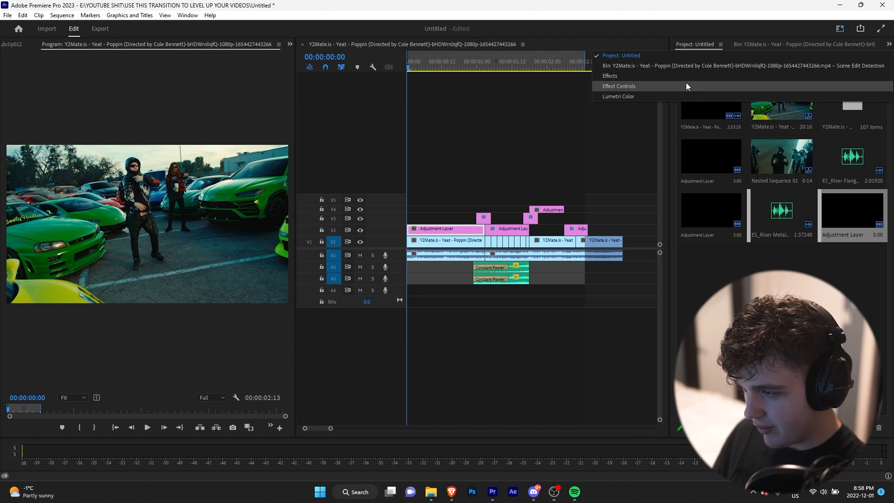
pyautogui.click(609, 75)
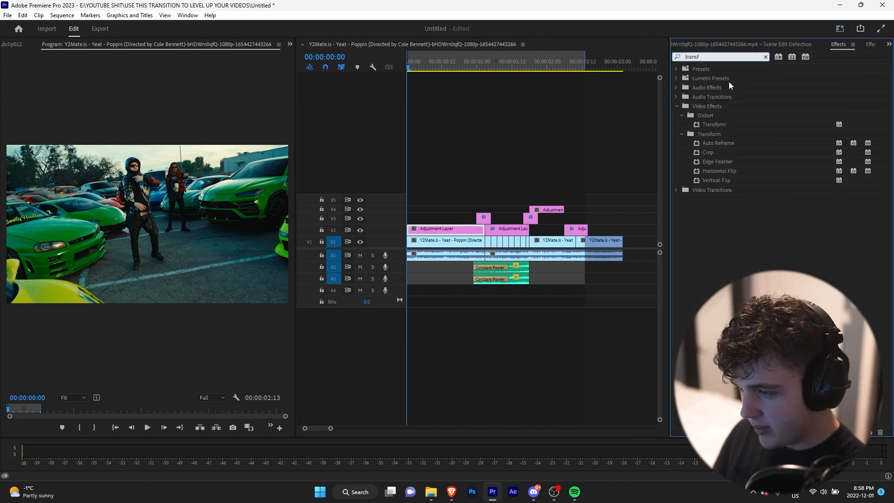
pyautogui.click(839, 44)
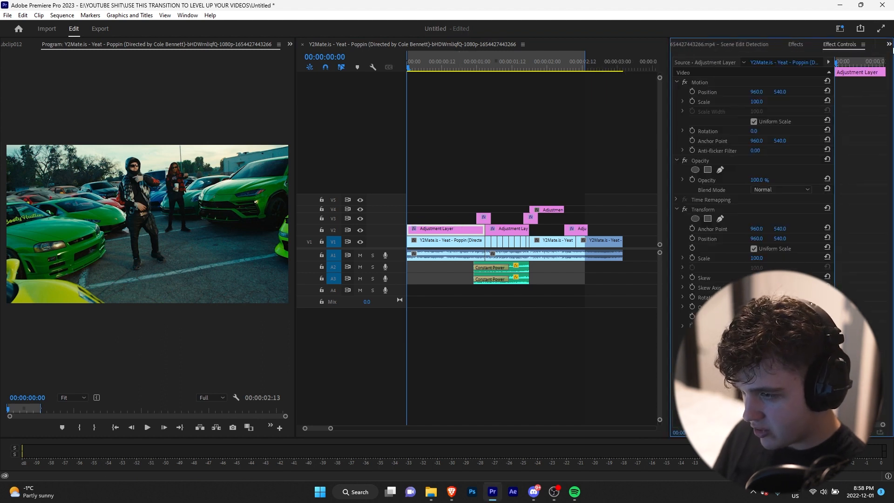
pyautogui.click(707, 238)
pyautogui.write('170')
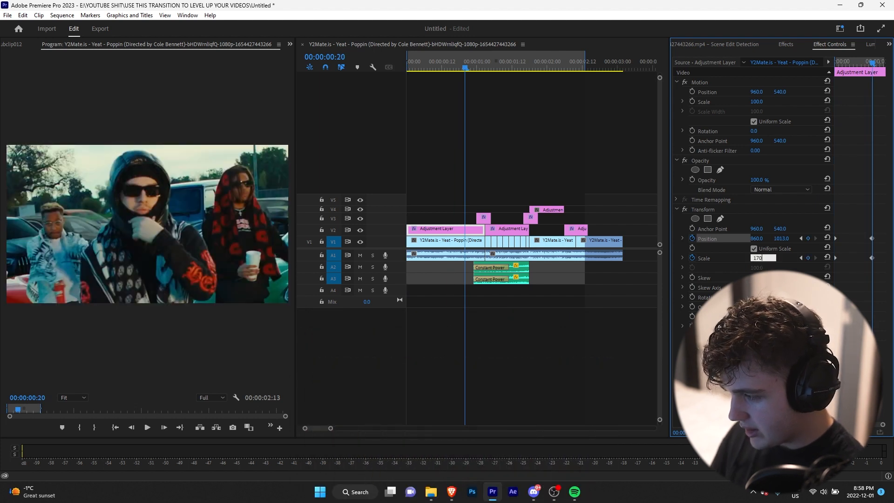
pyautogui.click(146, 428)
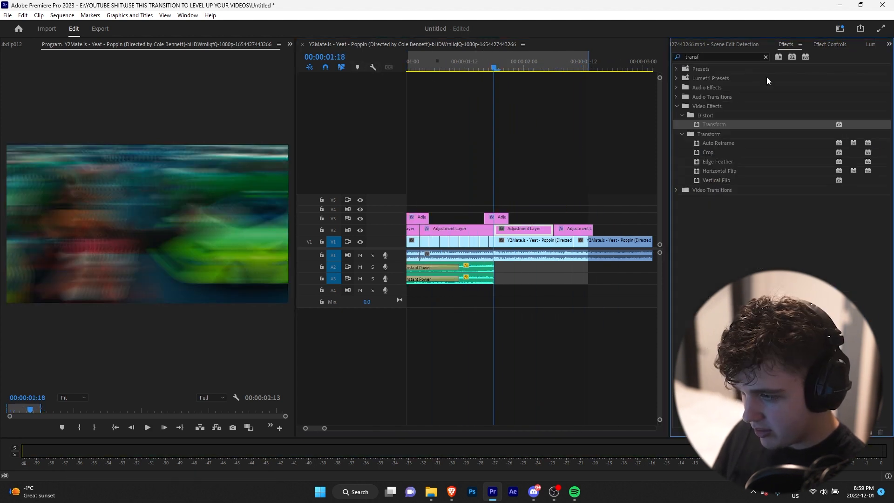
pyautogui.click(829, 45)
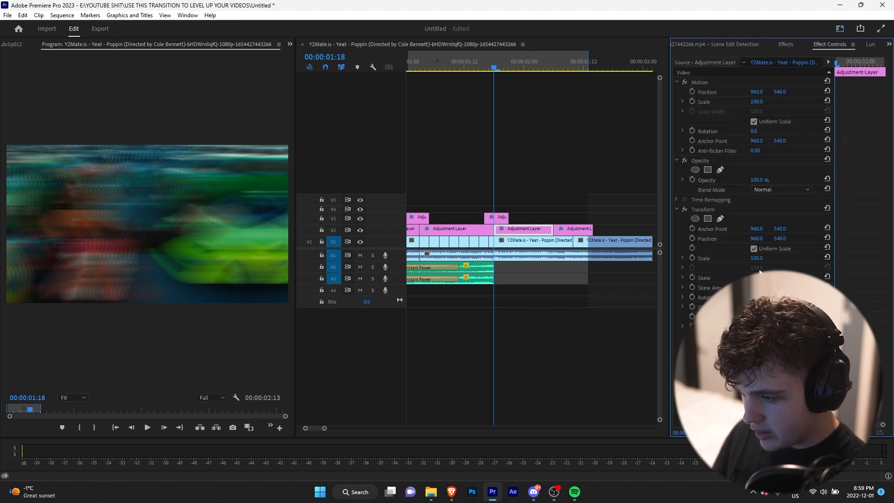